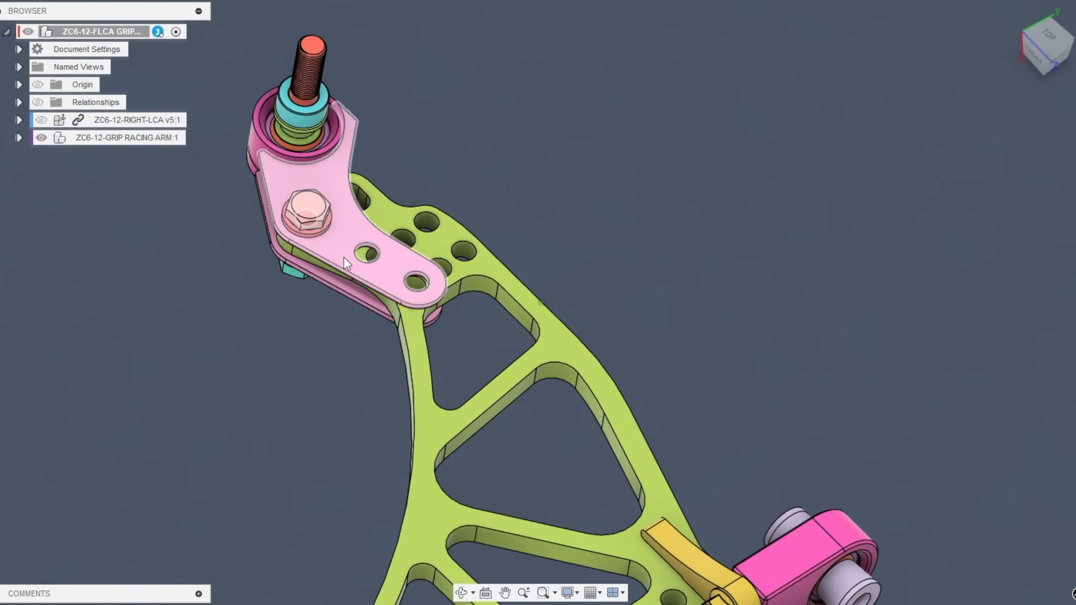
- Swing the pink caster bracket about the ball joint stud into a new slot position
drag(343, 260, 307, 244)
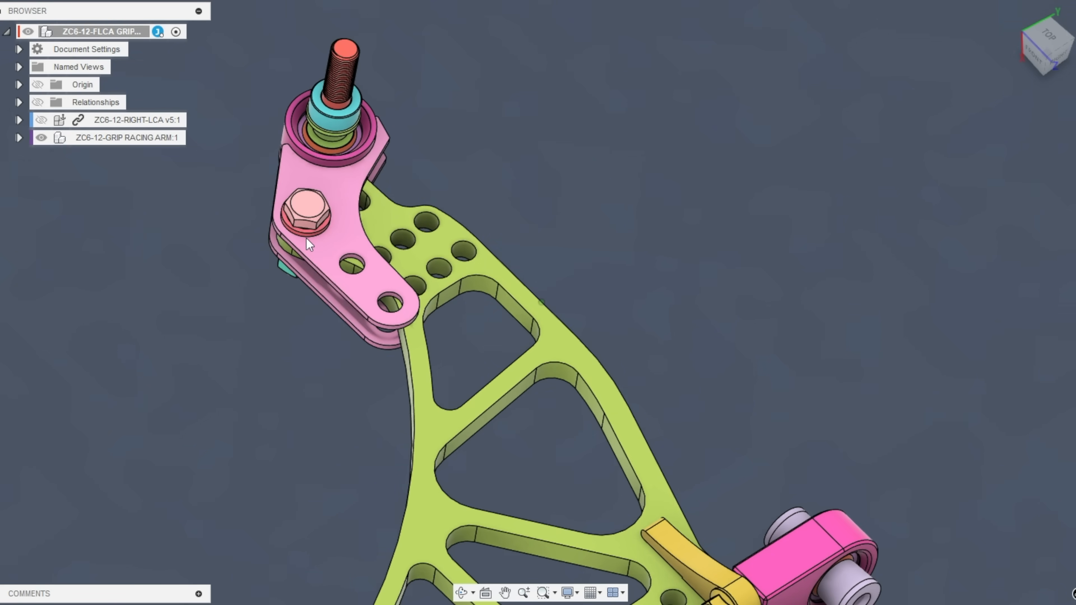